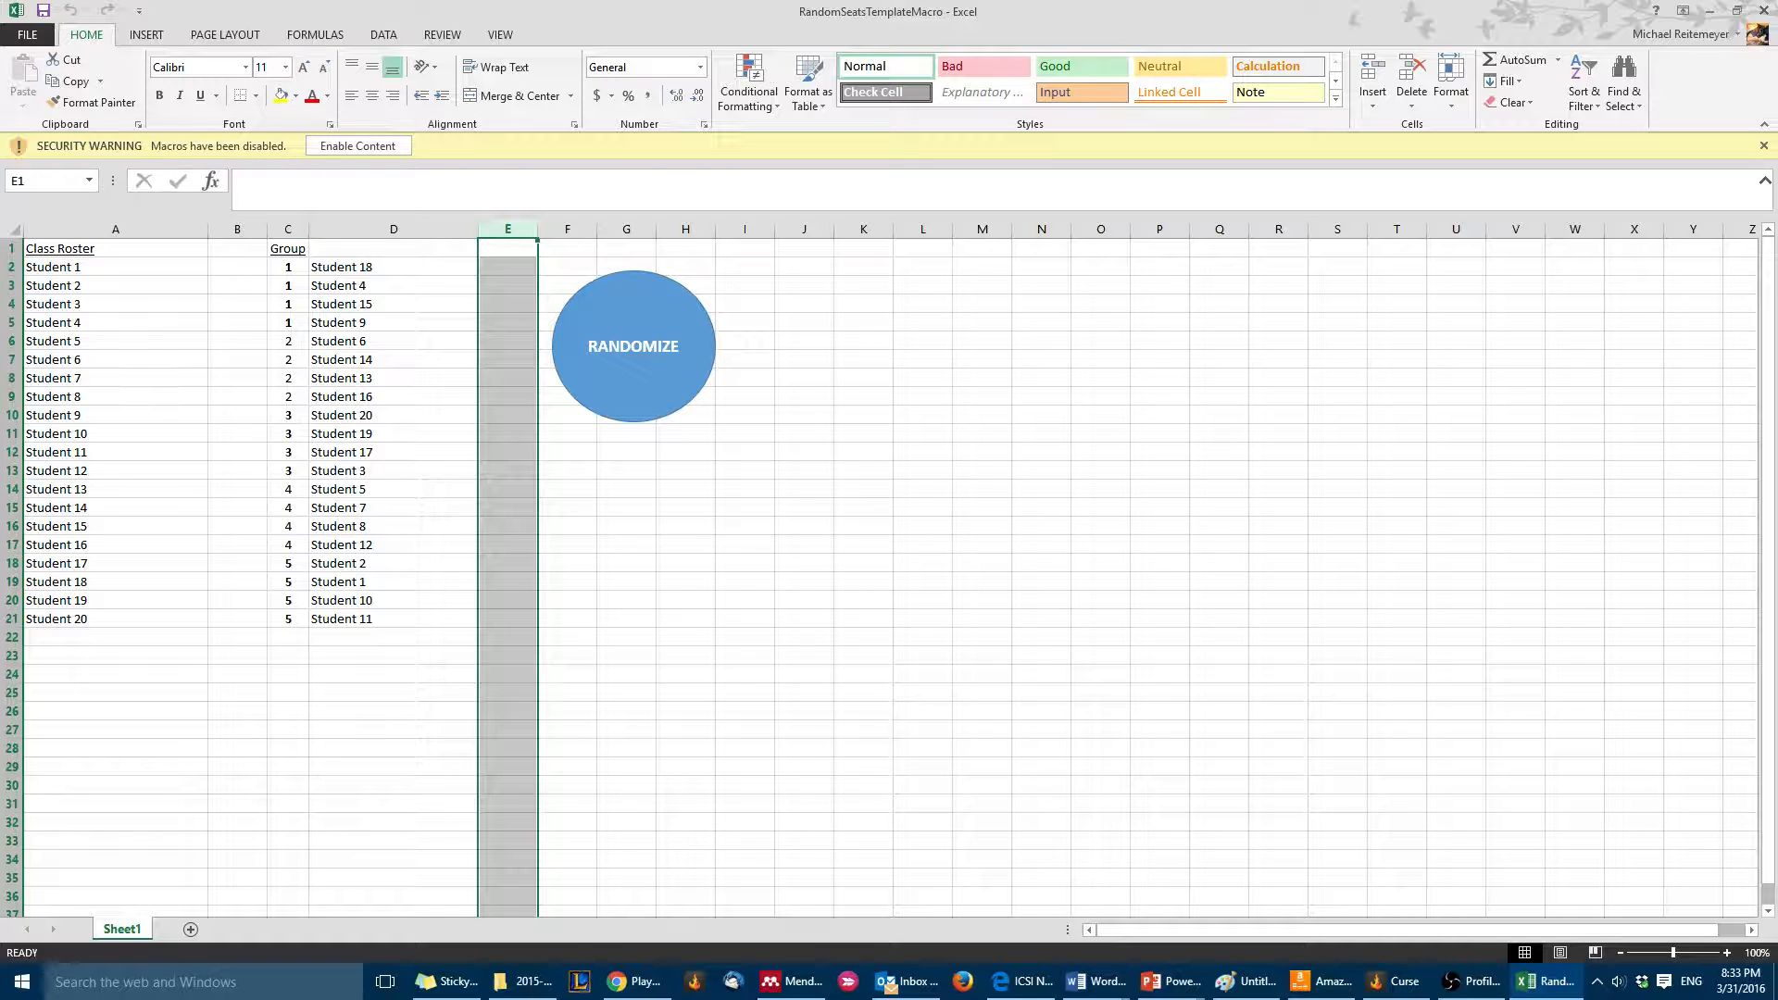
# Step: Enter brad, jason and terri as the first student names in column A of the roster
pyautogui.click(359, 145)
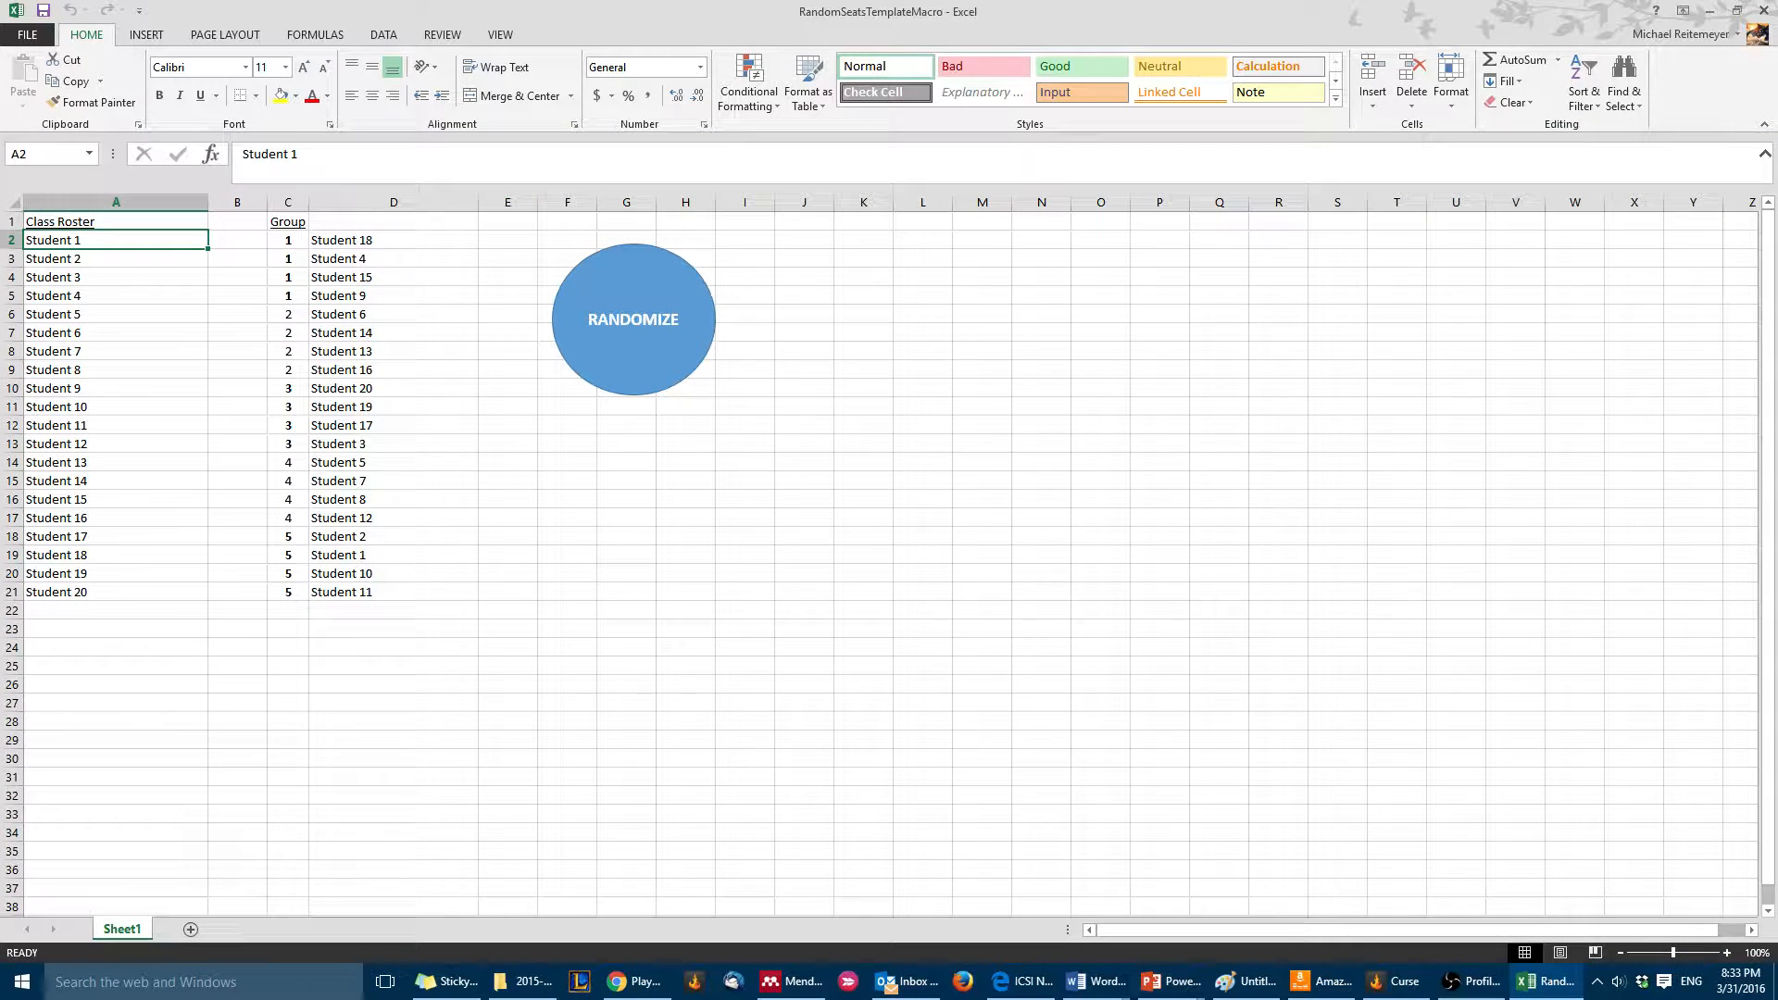
pyautogui.write('brad')
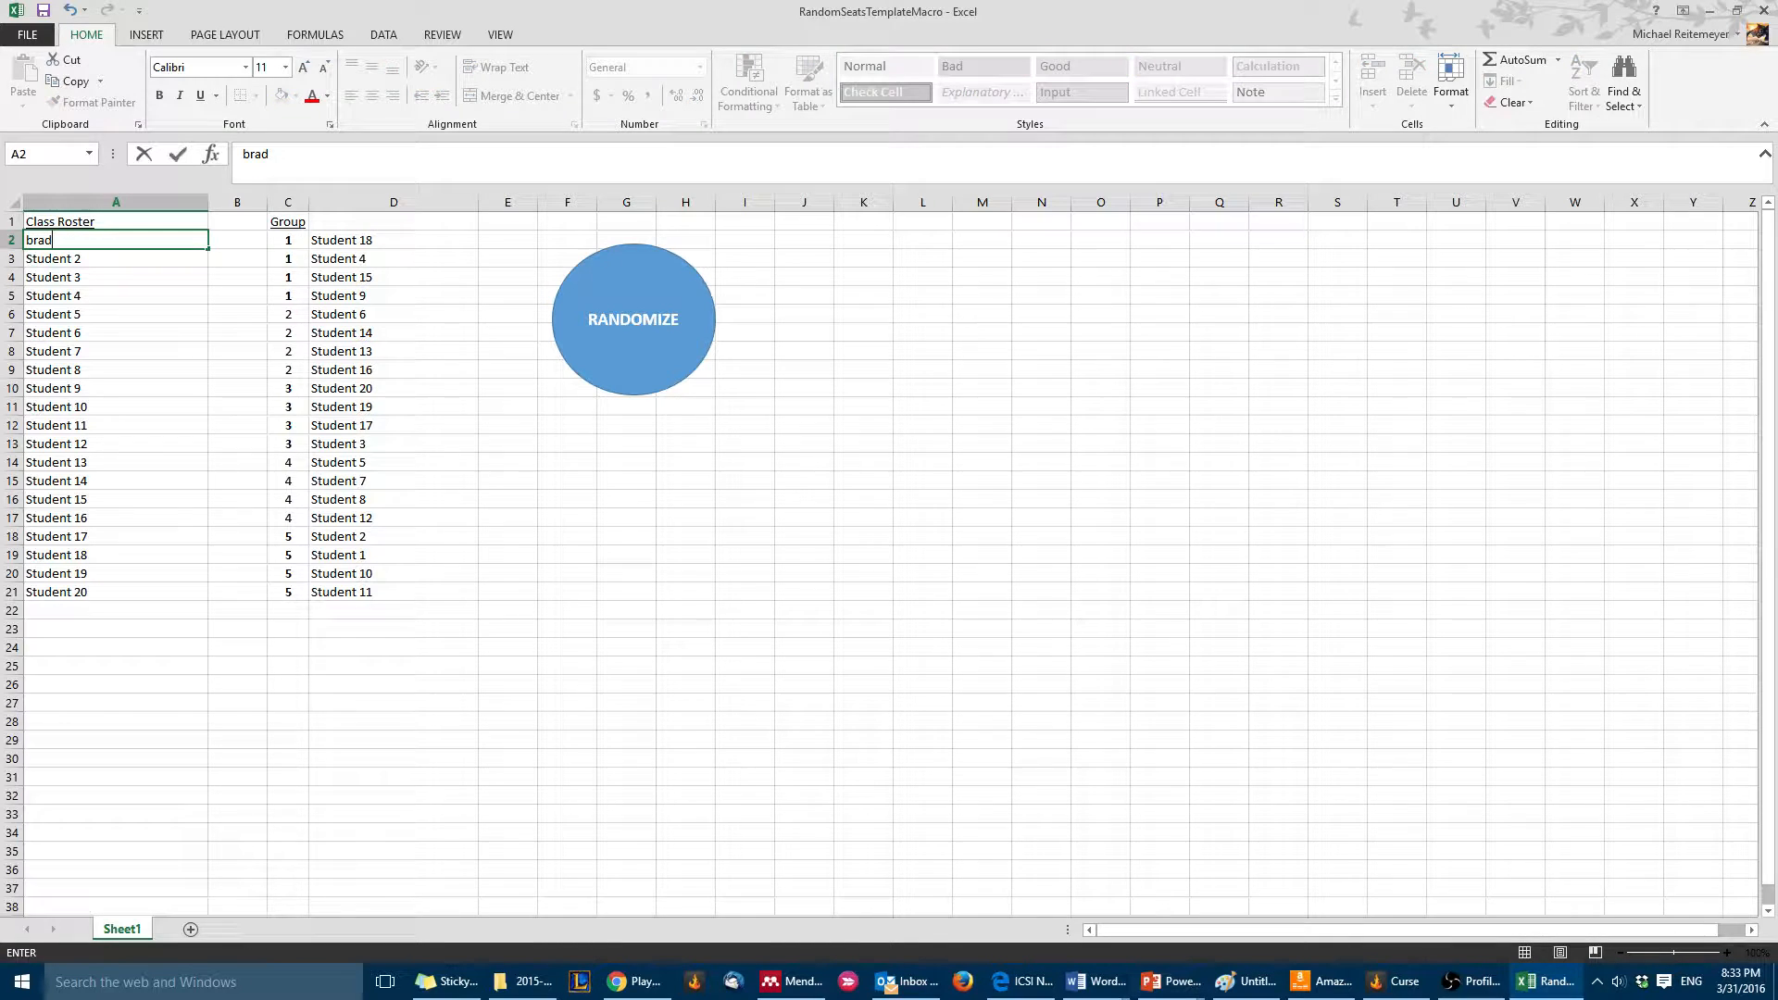
pyautogui.write('jason')
pyautogui.click(115, 276)
pyautogui.write('sonia')
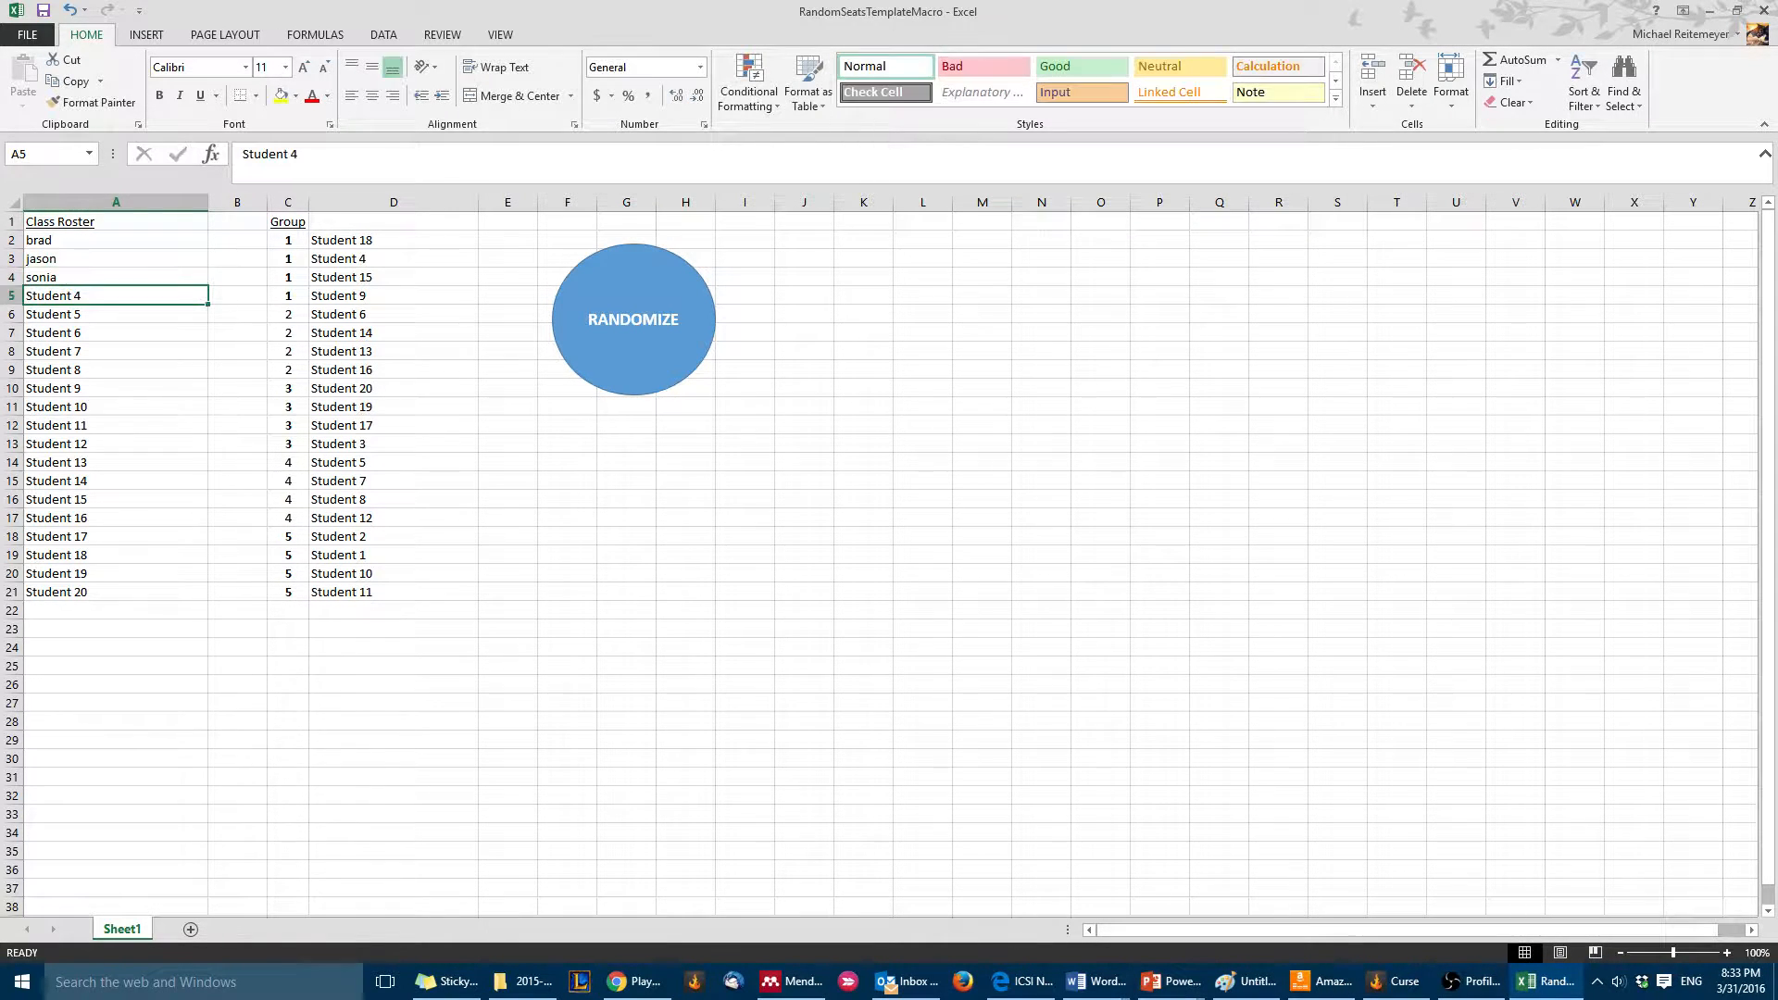
pyautogui.write('terri')
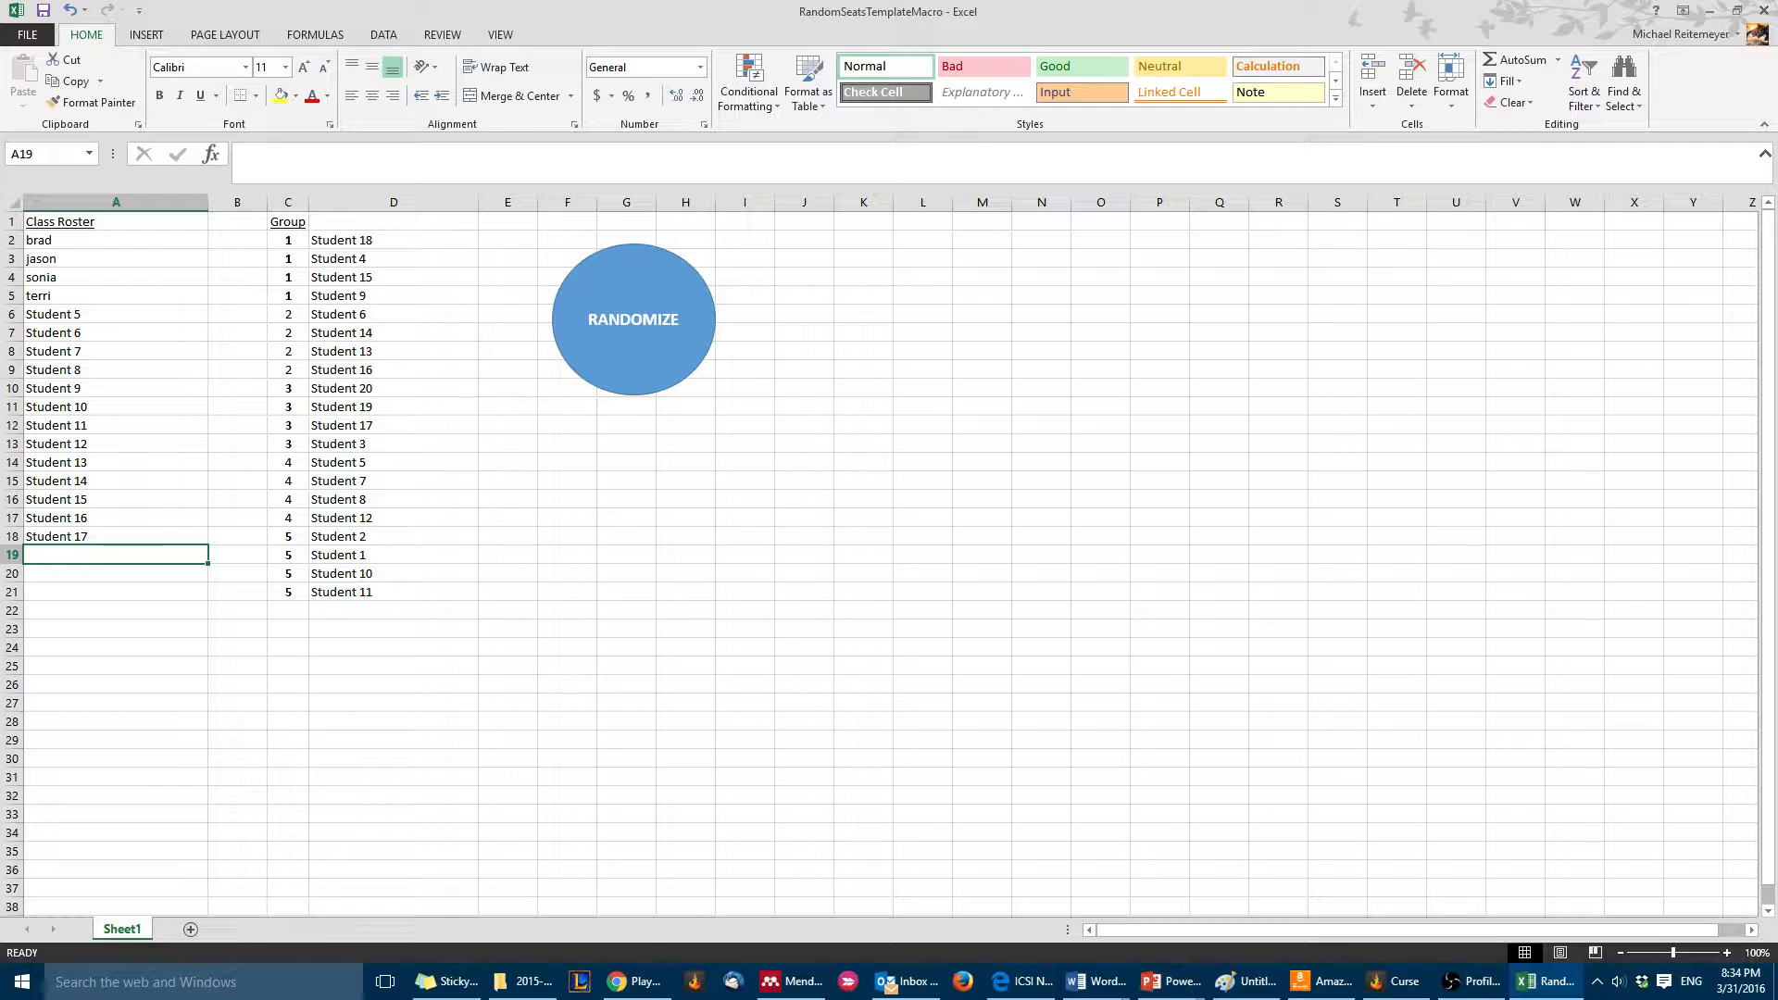
# Step: Randomize the renamed roster into groups, then clear terri's entry from A5
pyautogui.click(633, 319)
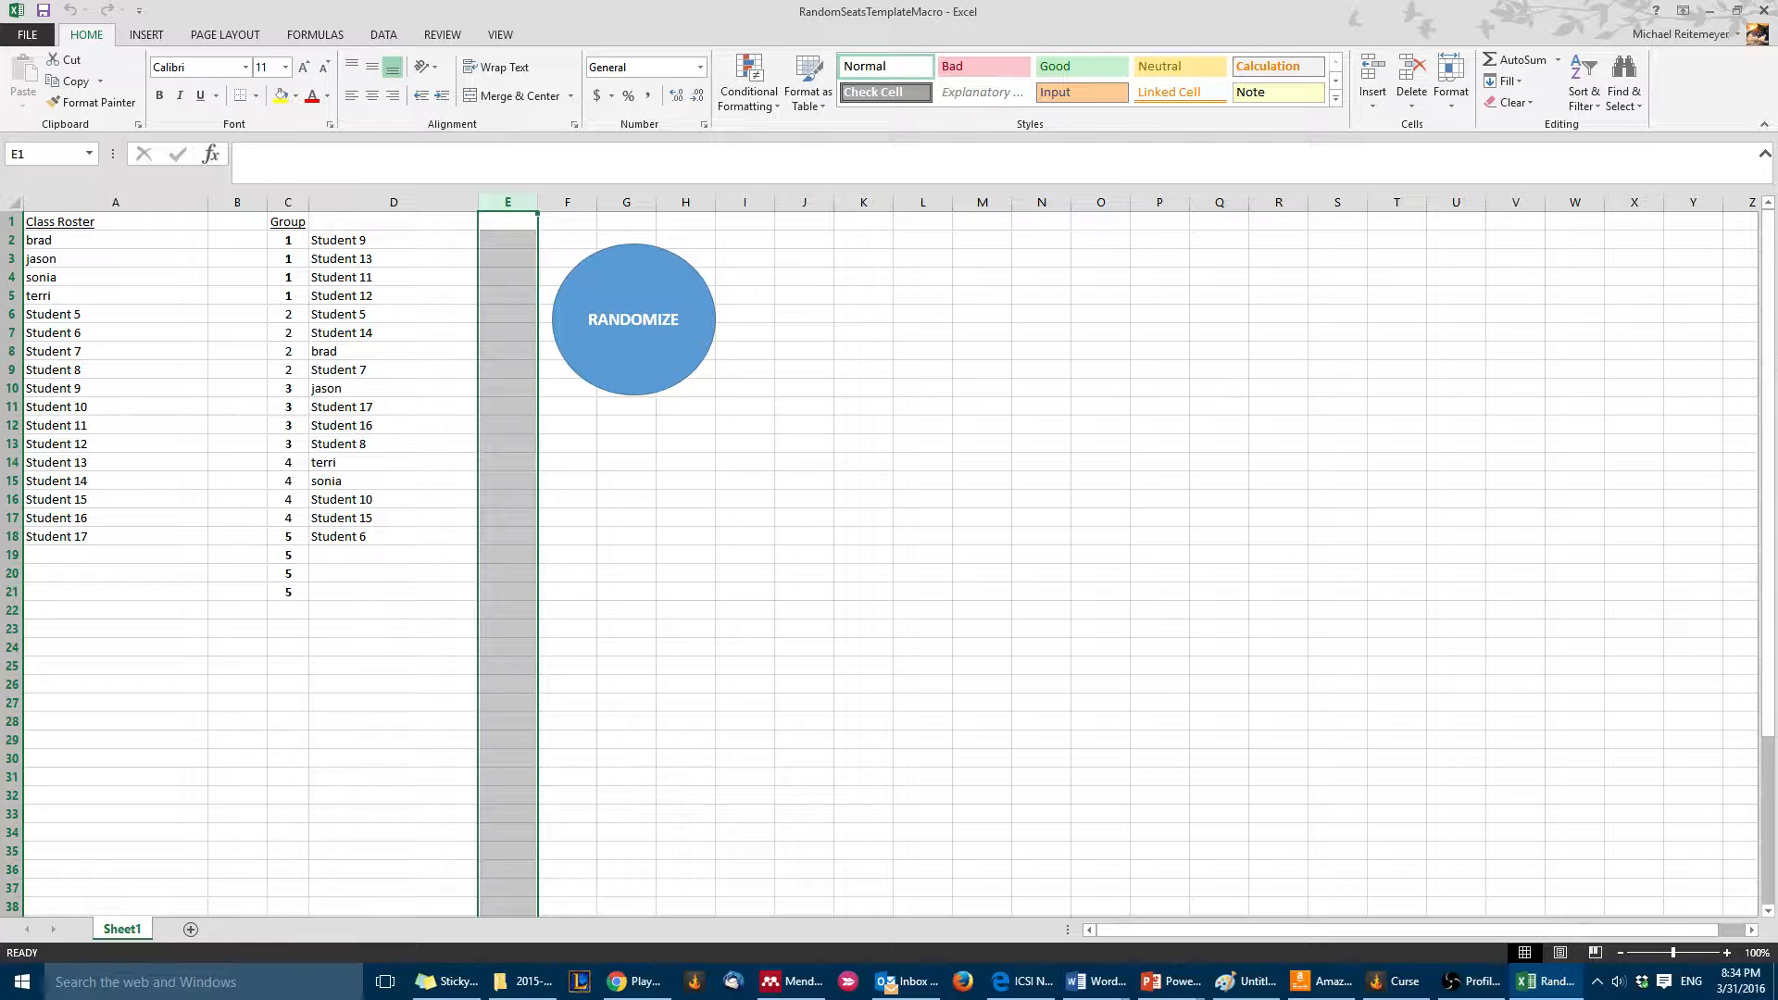
pyautogui.click(115, 294)
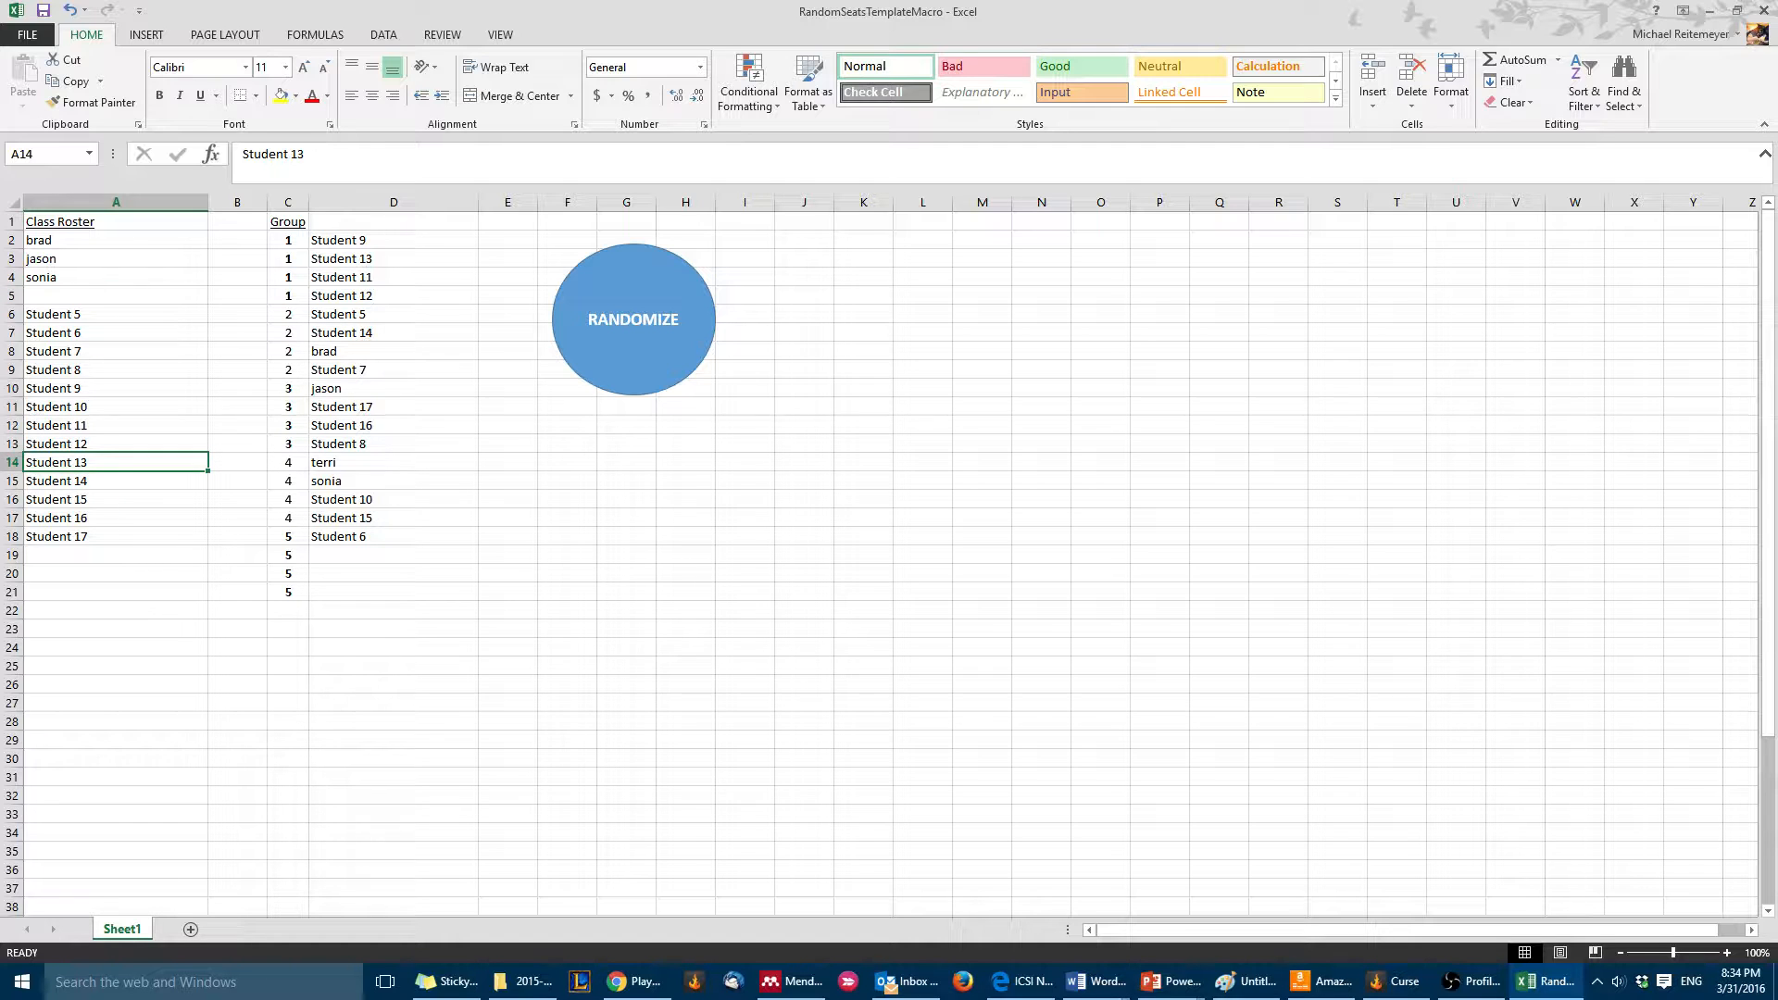
# Step: Randomize without terri, add tim in empty row A26, and randomize the groups again to include him
pyautogui.click(633, 318)
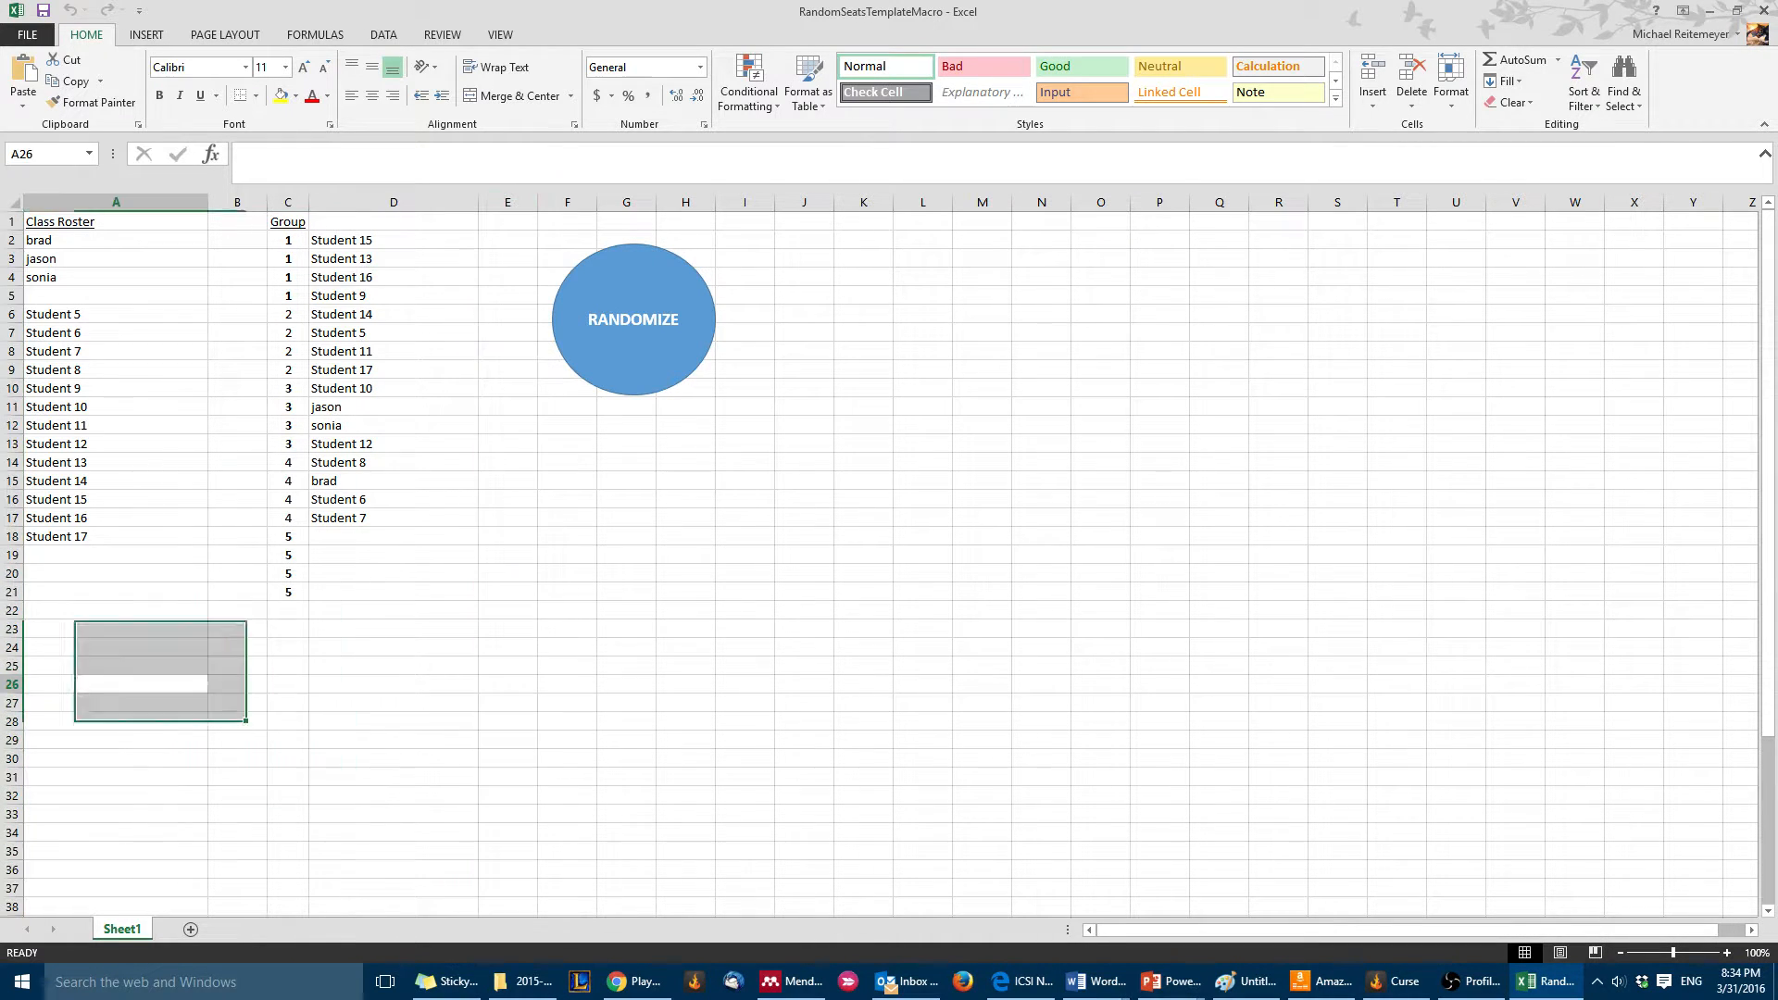
pyautogui.click(111, 685)
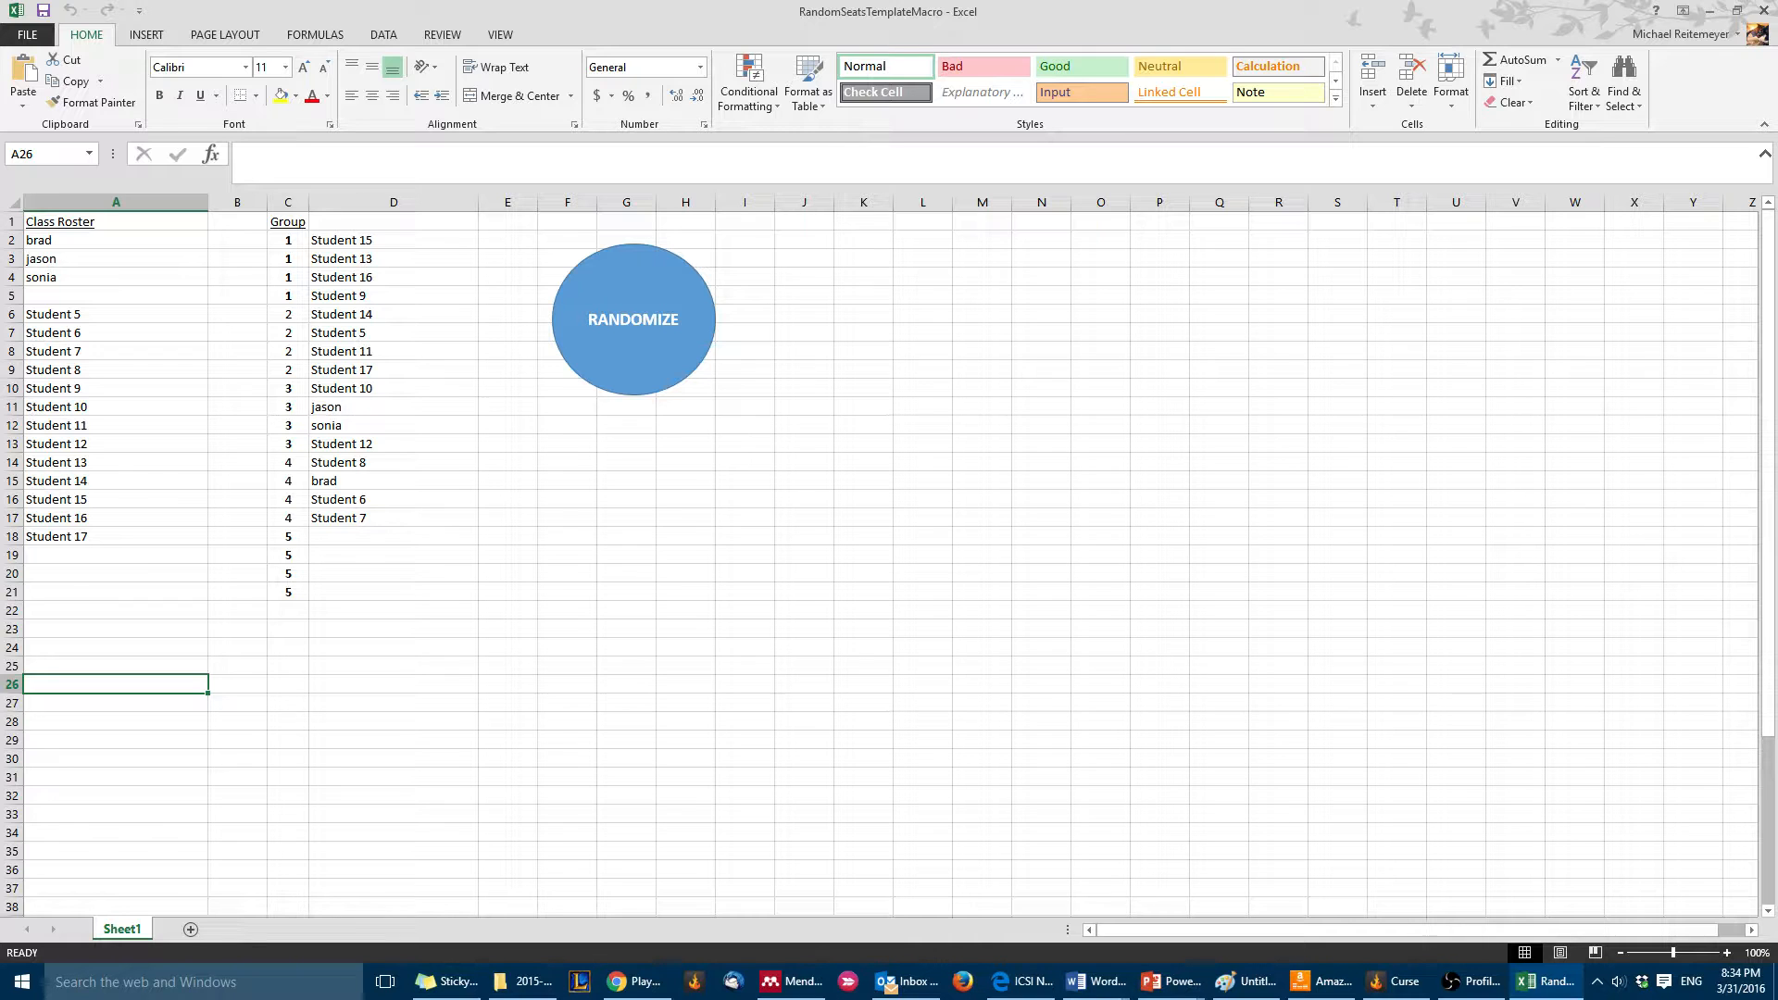
pyautogui.write('tim')
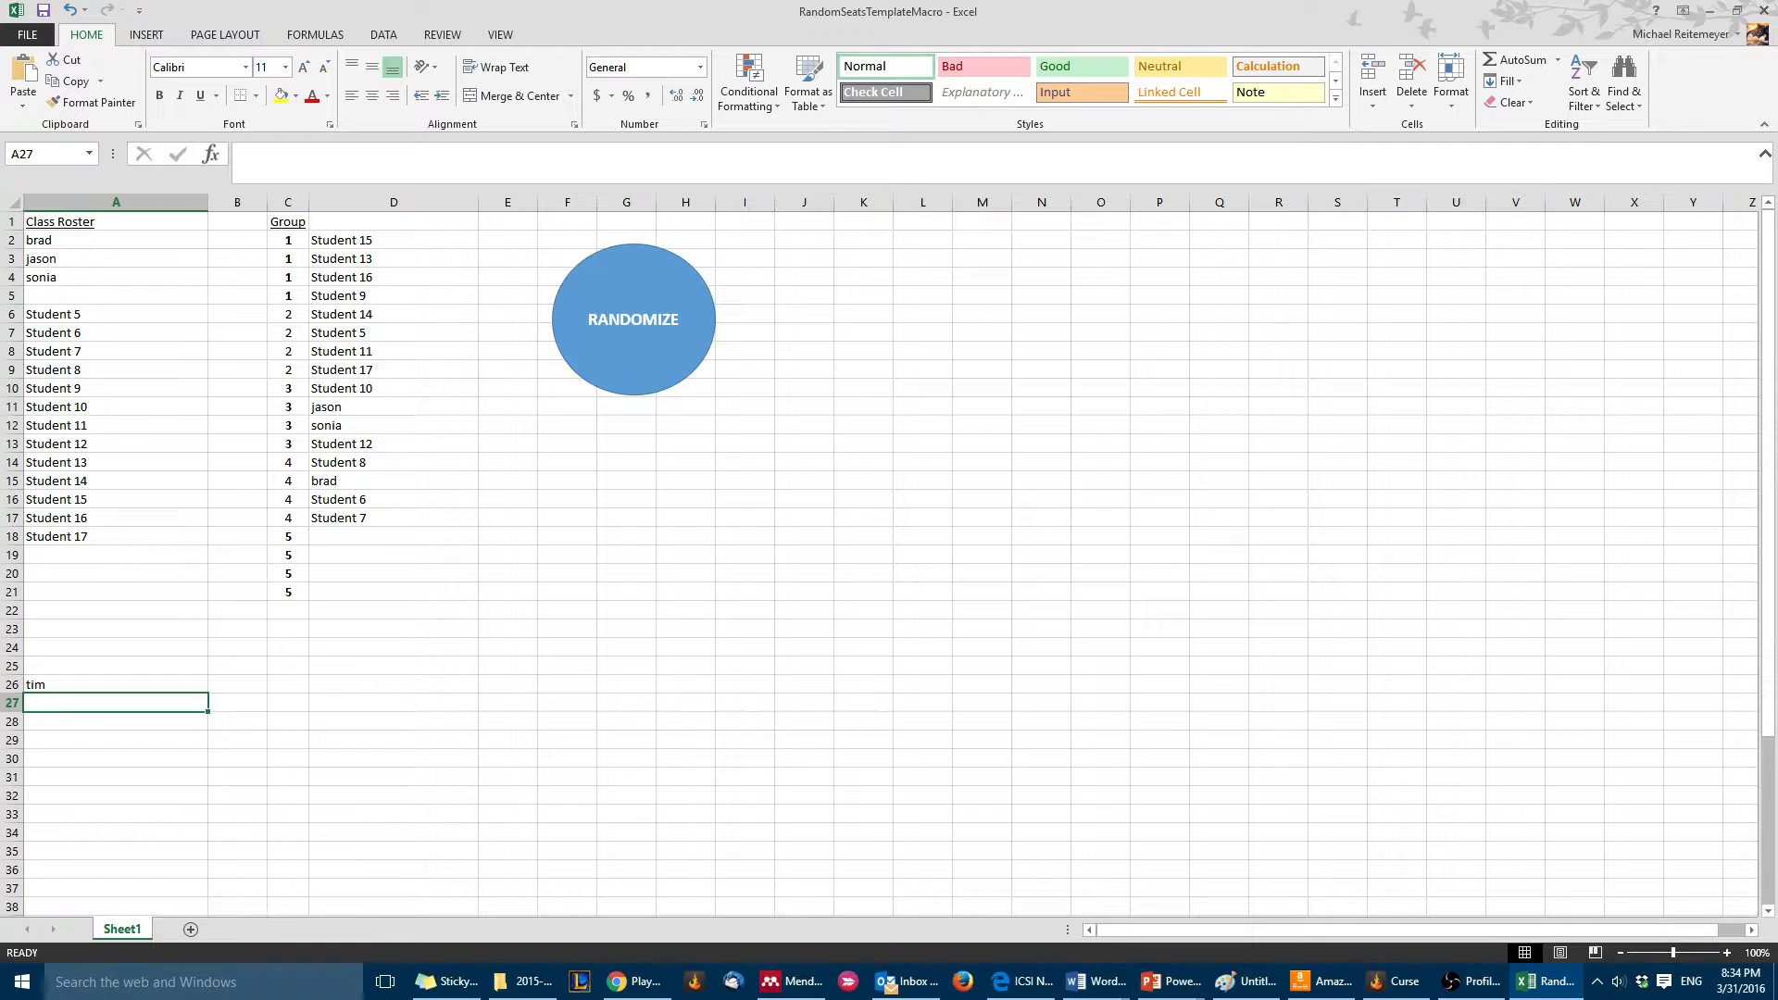
pyautogui.click(634, 319)
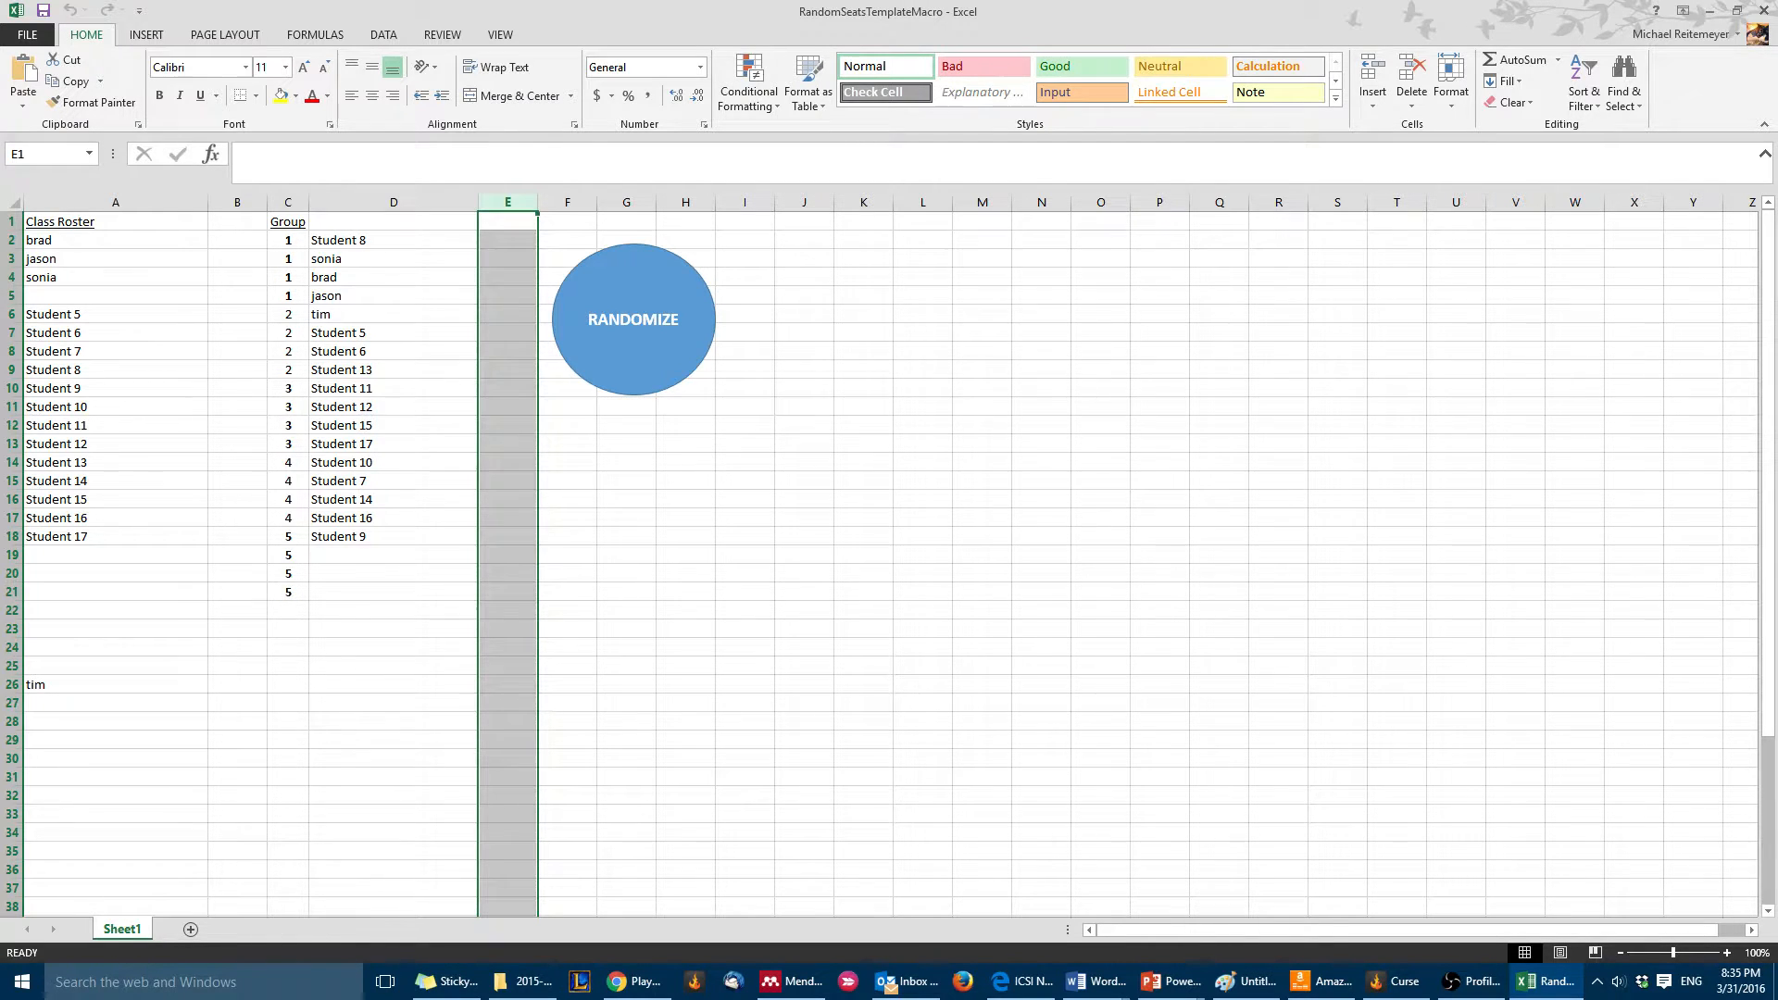
# Step: Run RANDOMIZE once more to redistribute the class and zoom the sheet to 145%
pyautogui.click(506, 556)
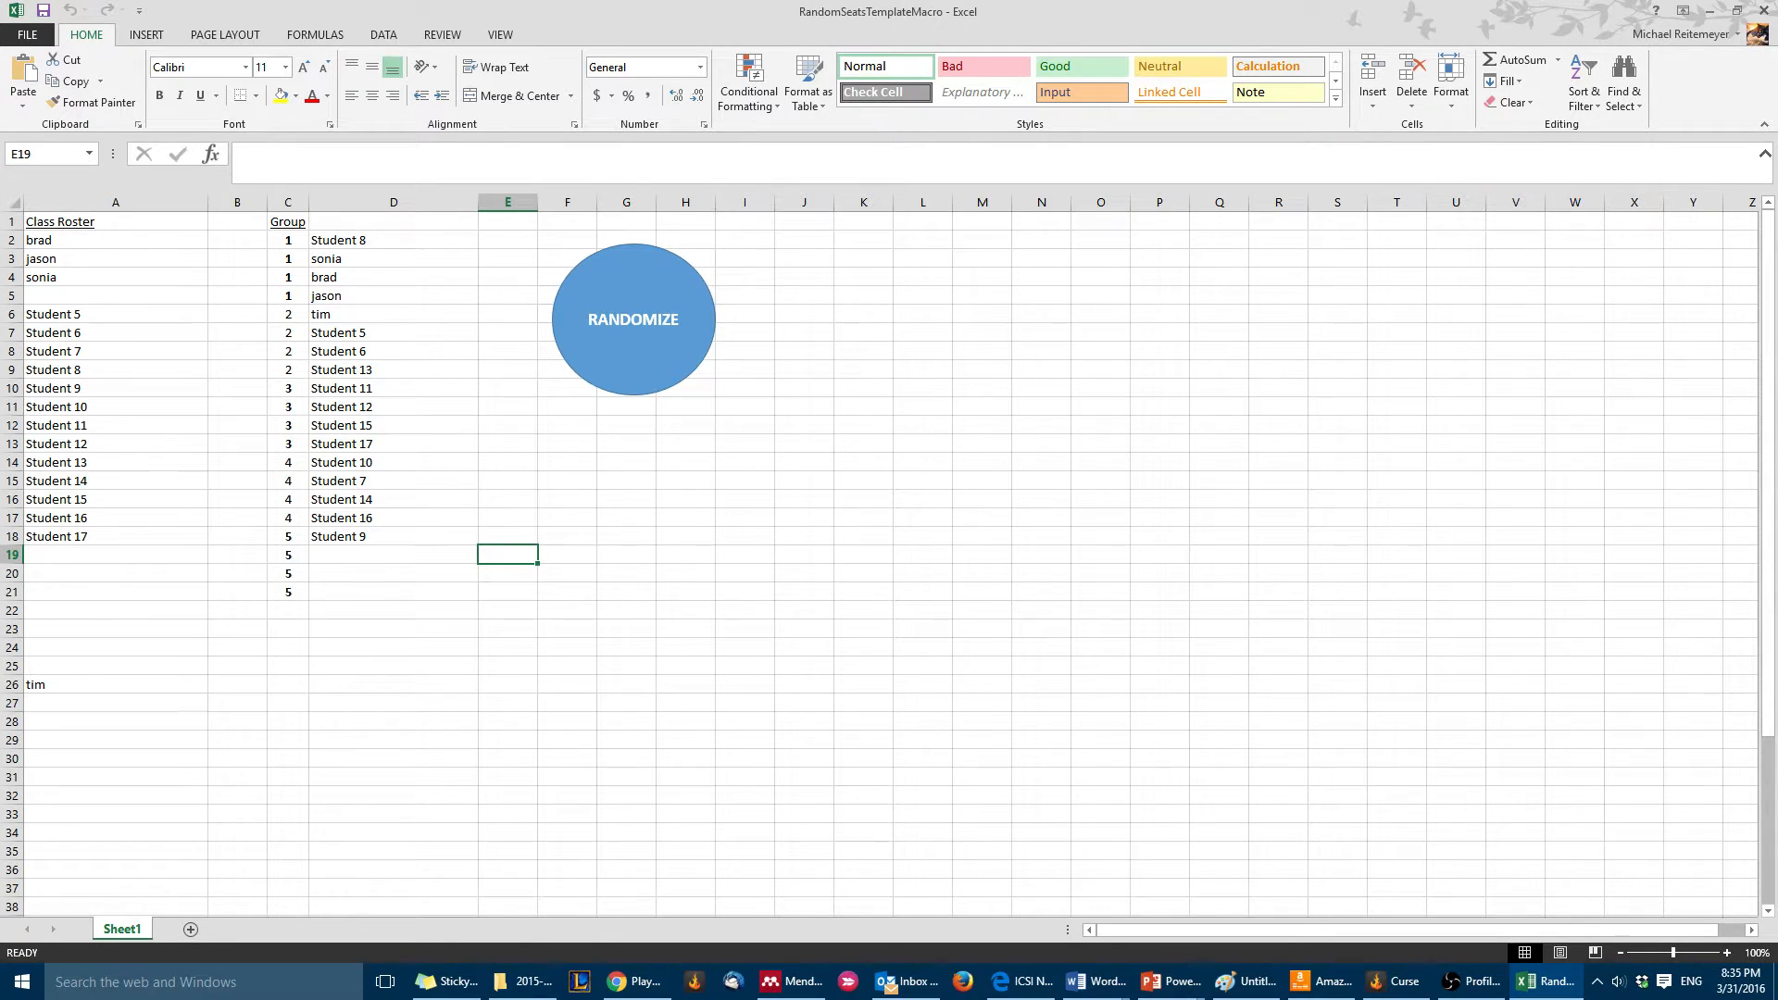
pyautogui.click(633, 319)
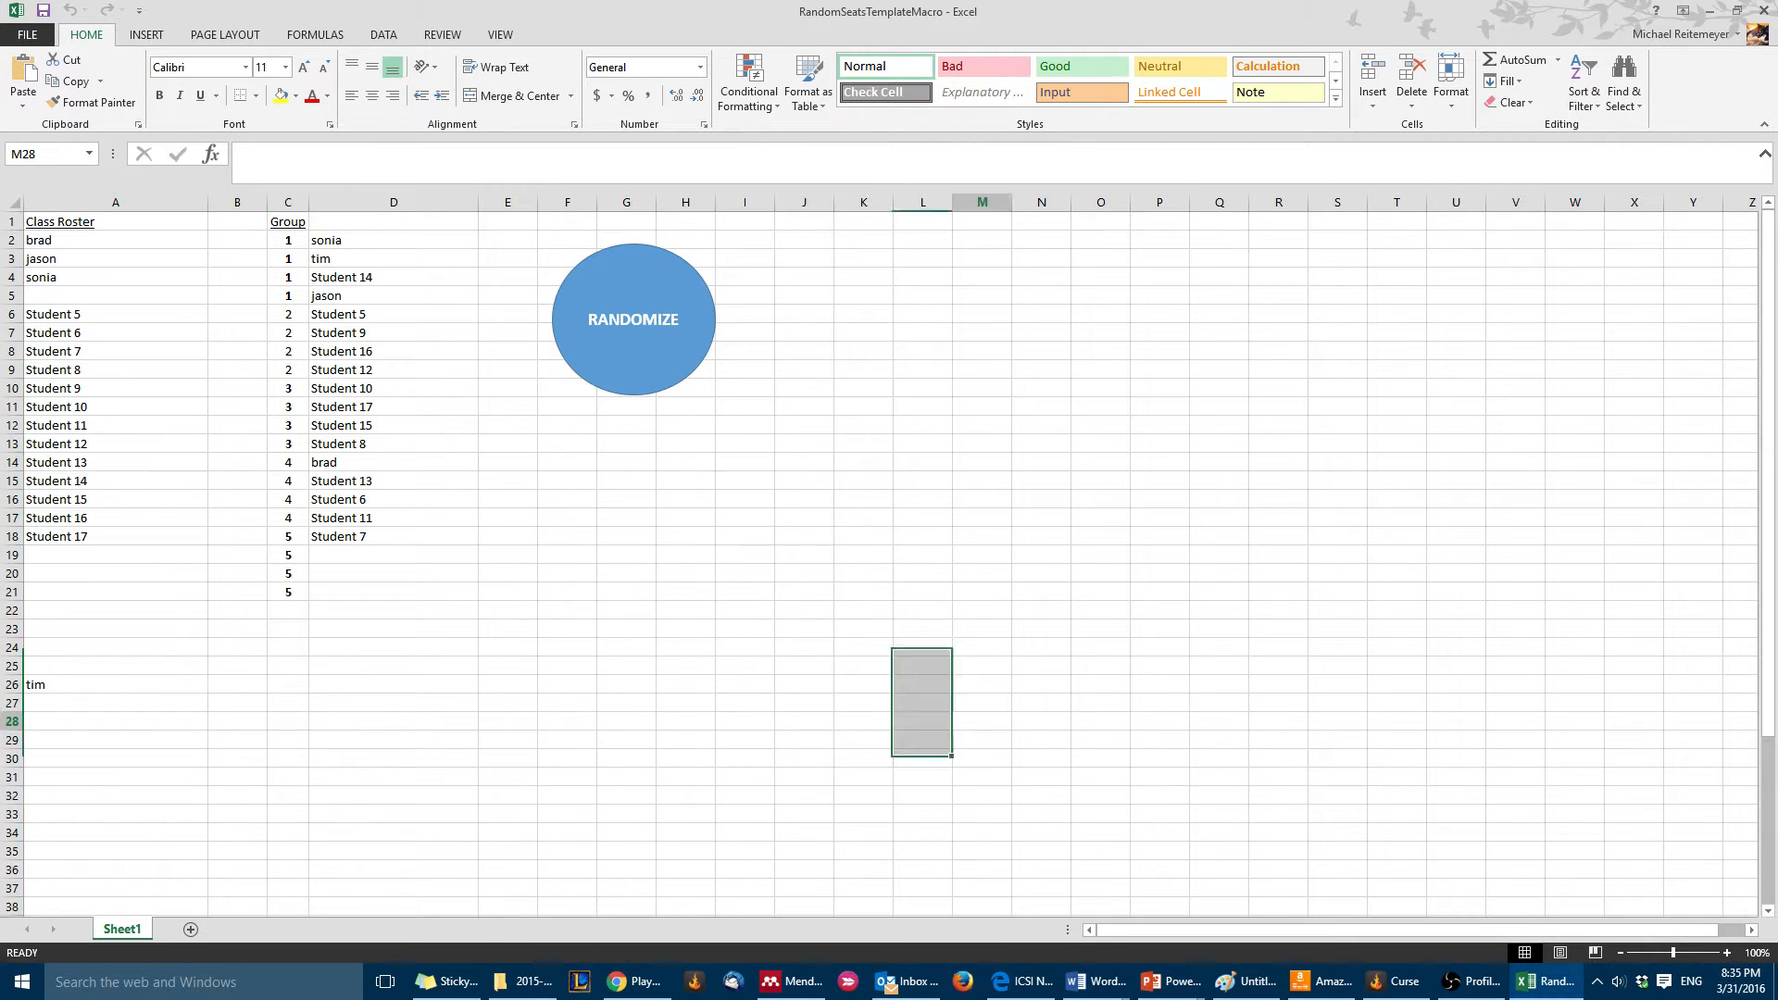
pyautogui.click(982, 721)
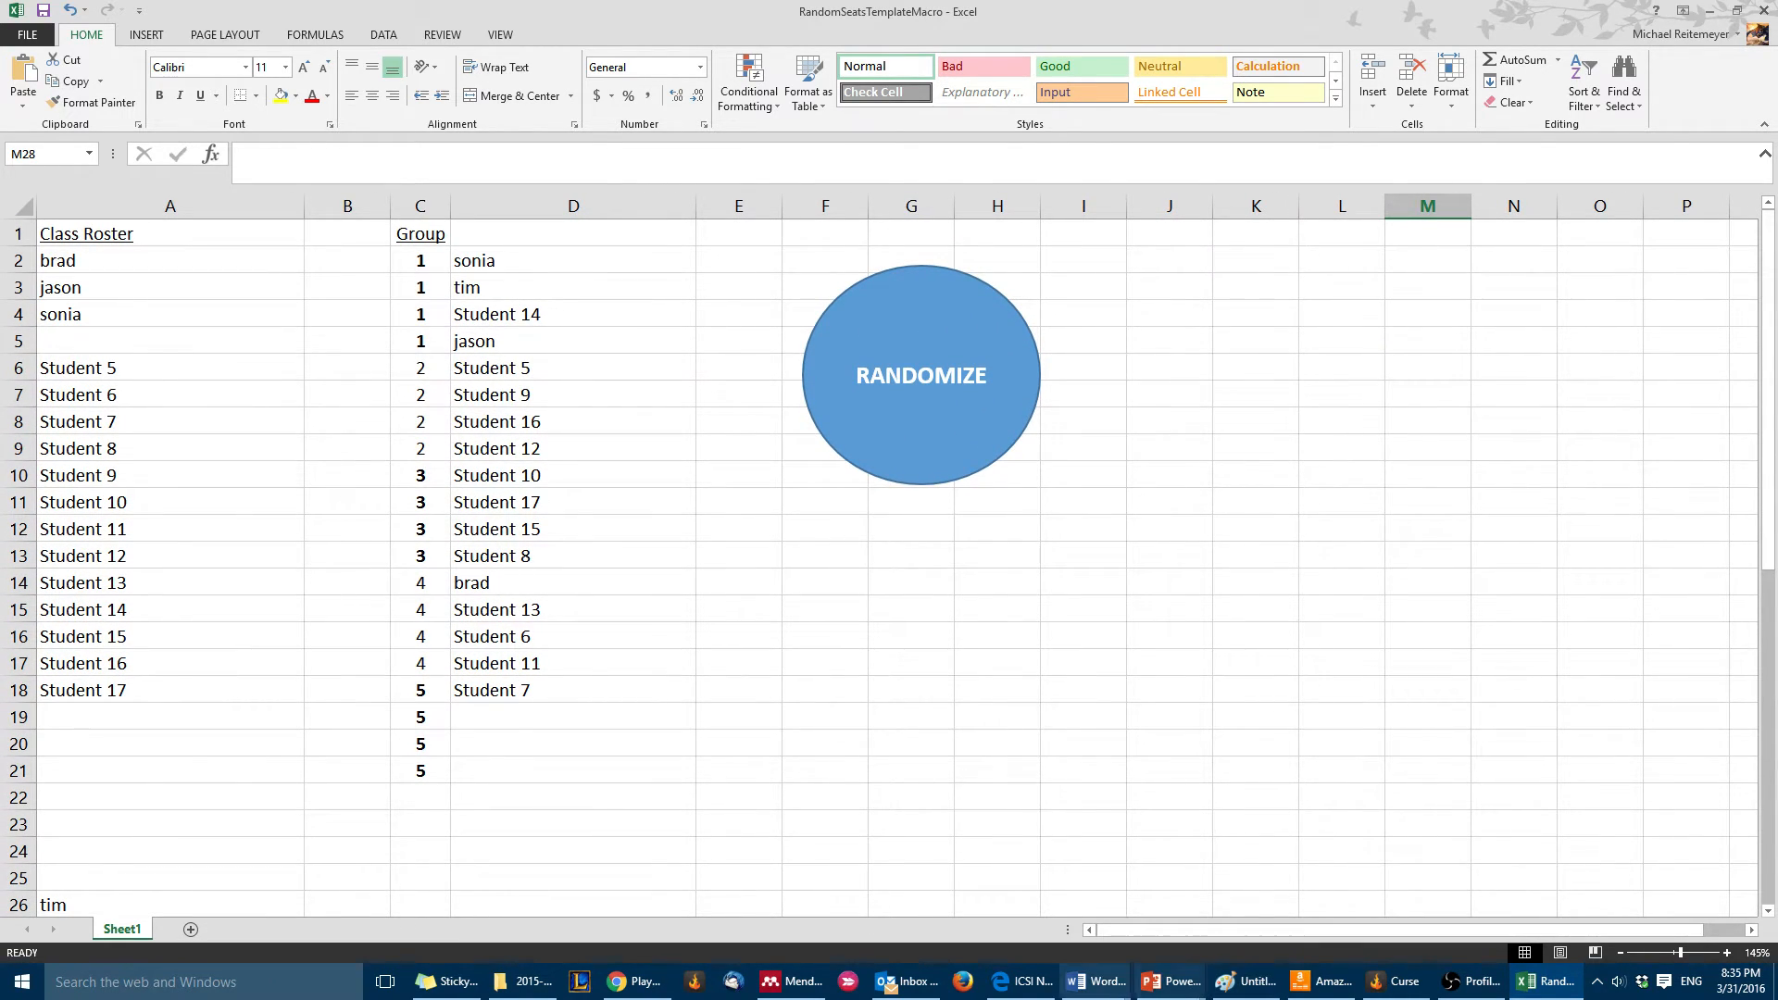
pyautogui.click(1094, 982)
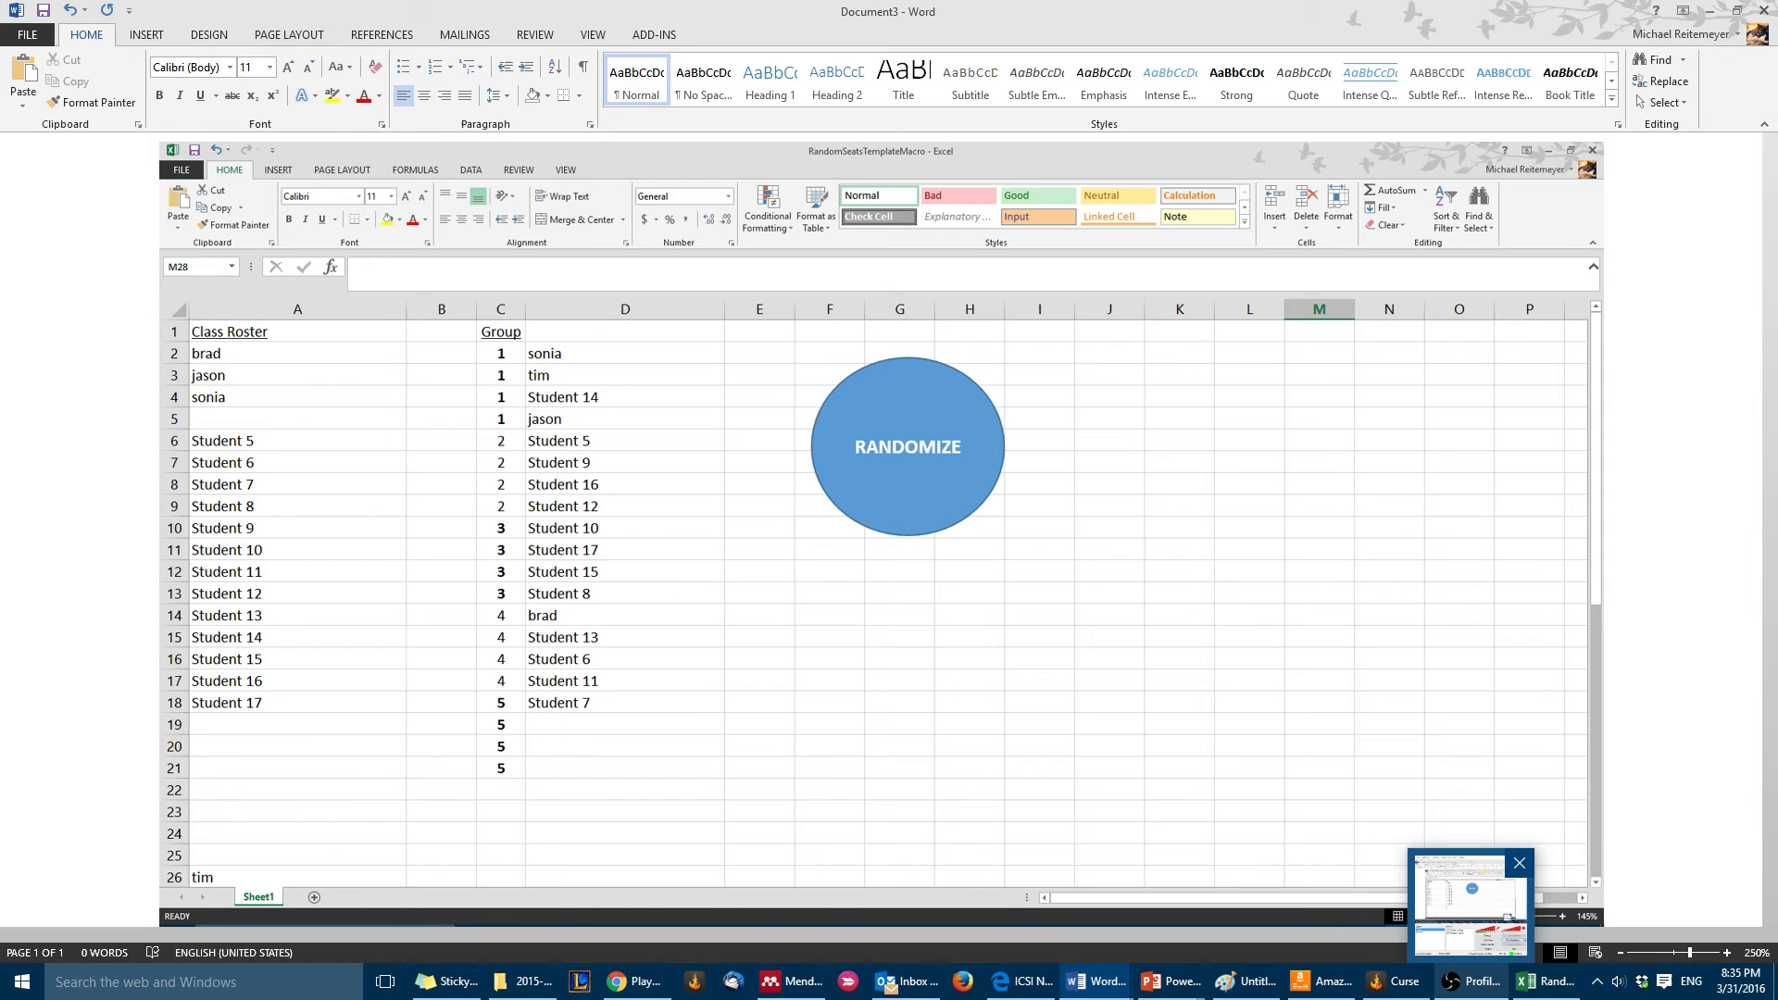
pyautogui.moveTo(1470, 903)
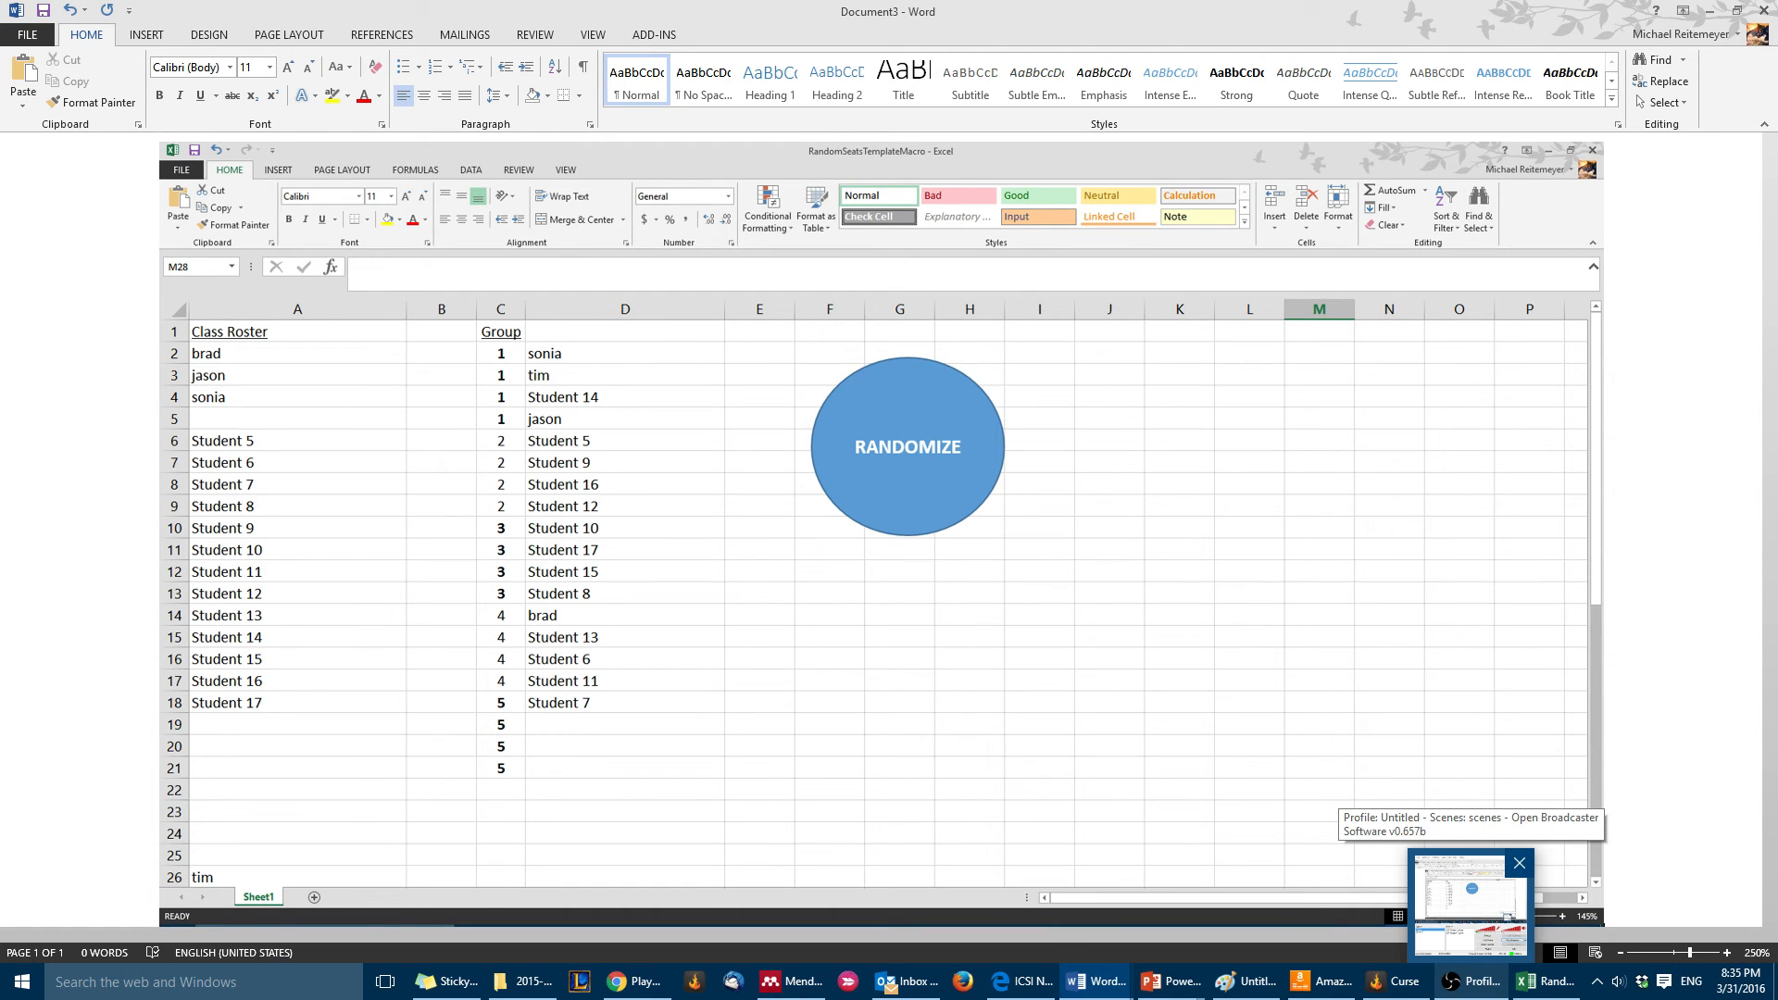